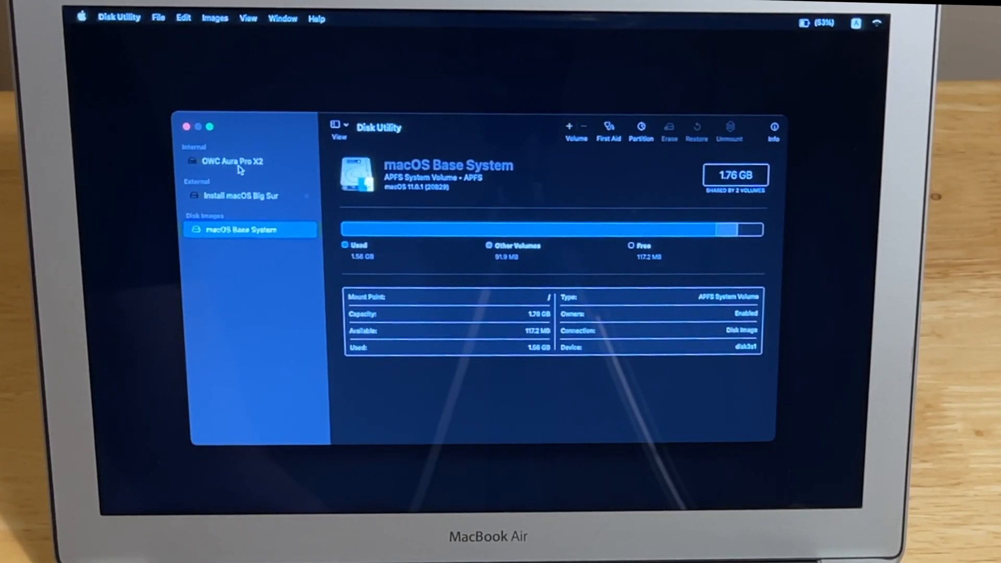
Step: Erase the OWC Aura Pro X2 drive as an APFS volume named Macintosh SSD
left_click(233, 160)
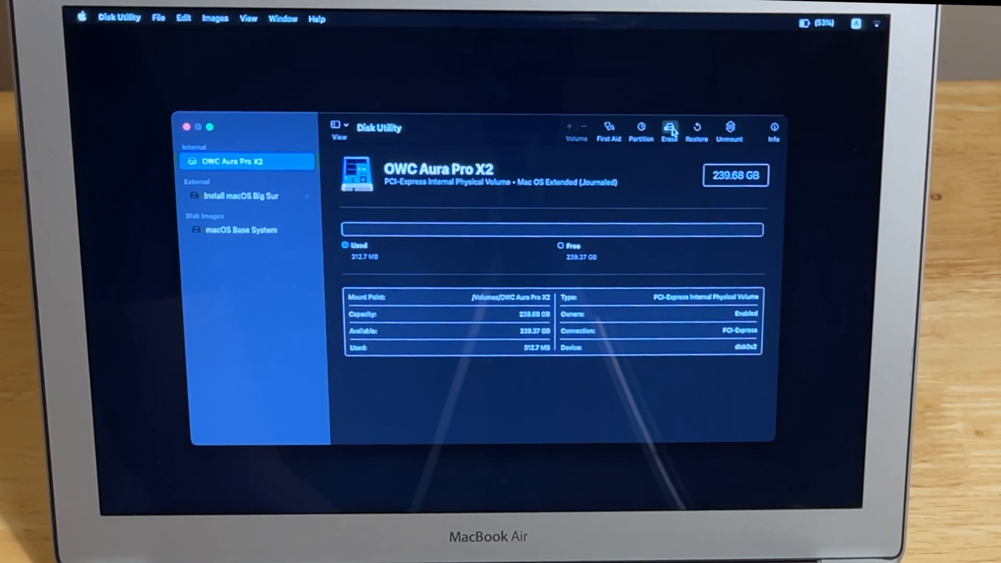
left_click(668, 126)
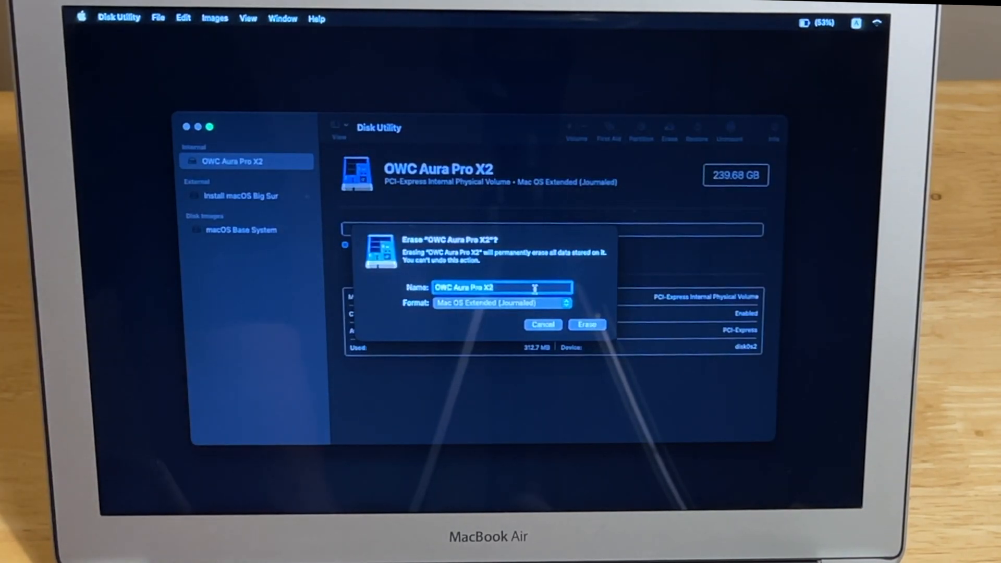
type("Macintosh SSD")
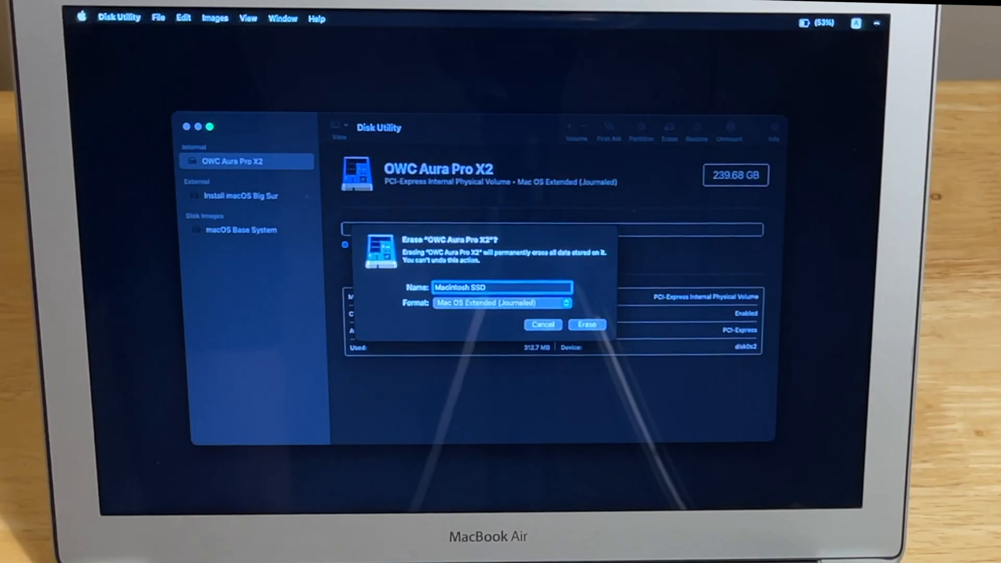
left_click(501, 302)
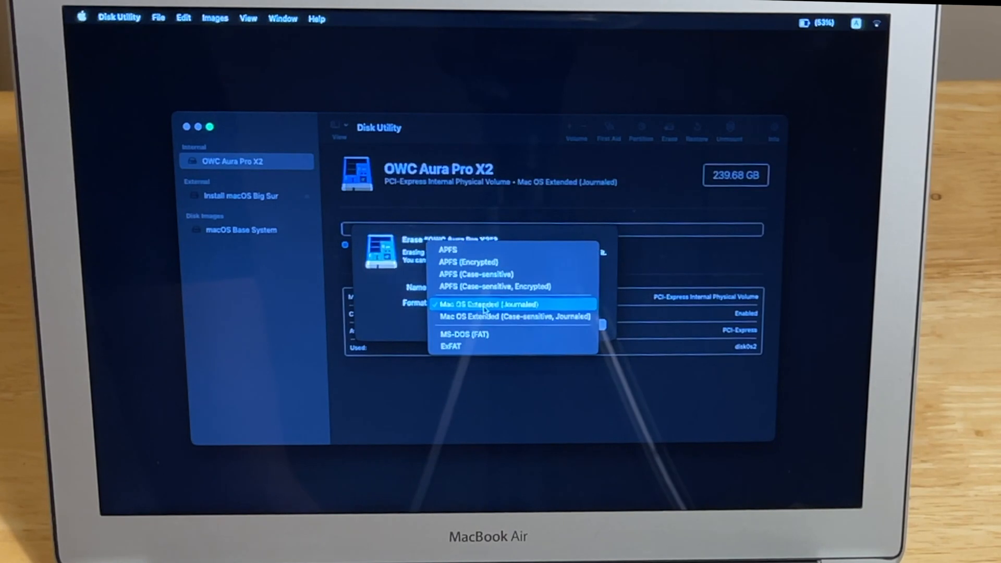
left_click(450, 249)
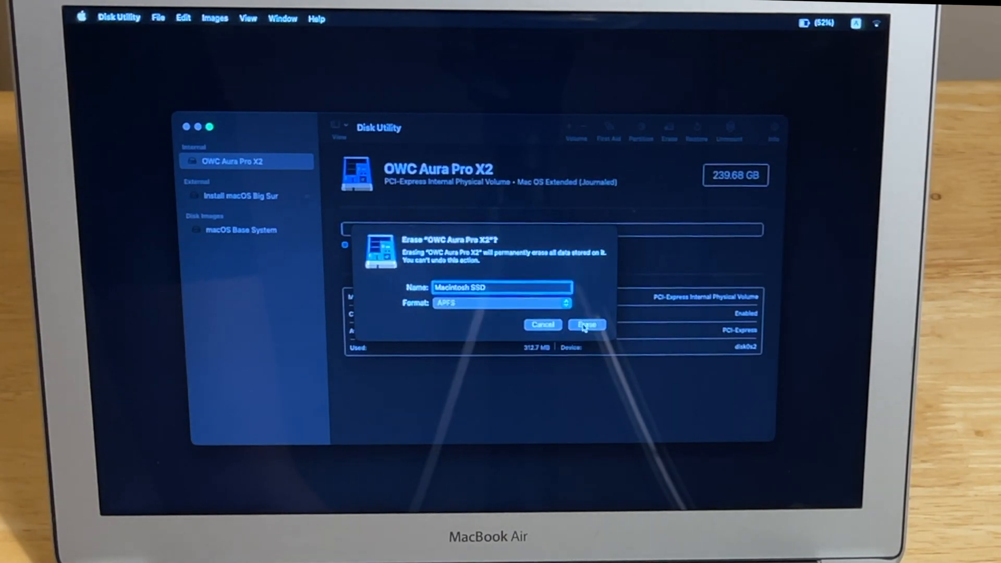
left_click(585, 325)
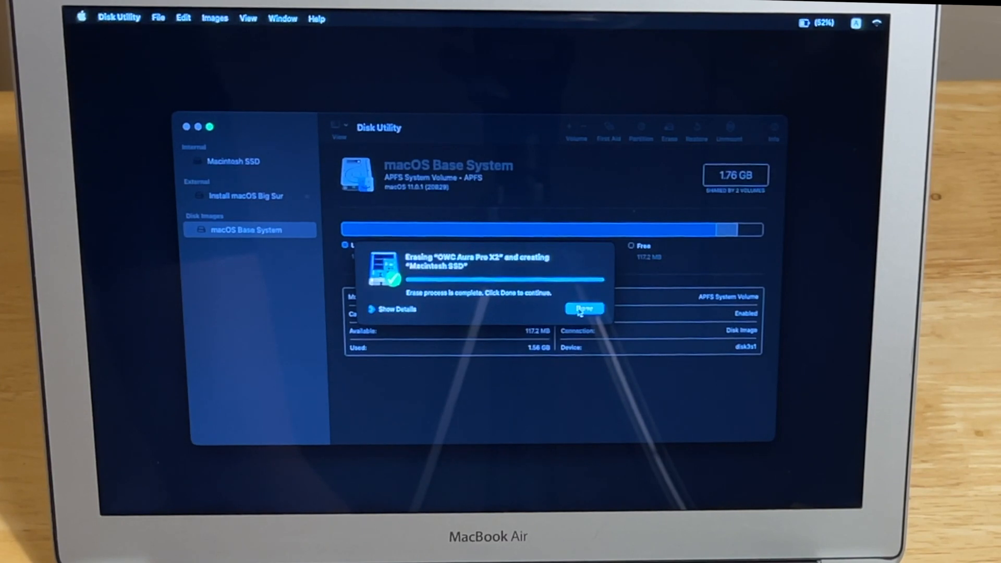
Step: Dismiss the erase report and launch Install macOS Big Sur from the recovery options
left_click(582, 308)
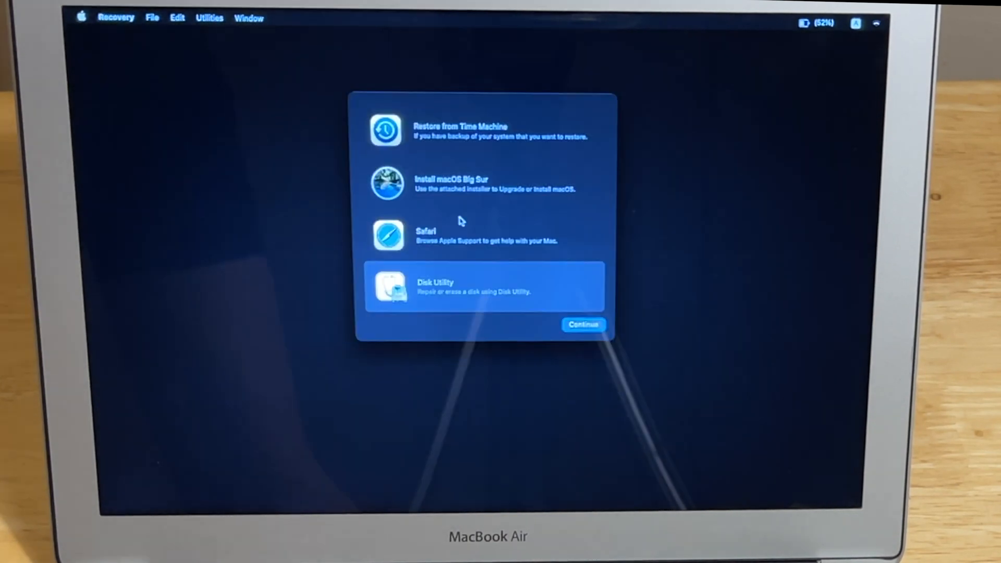
left_click(481, 183)
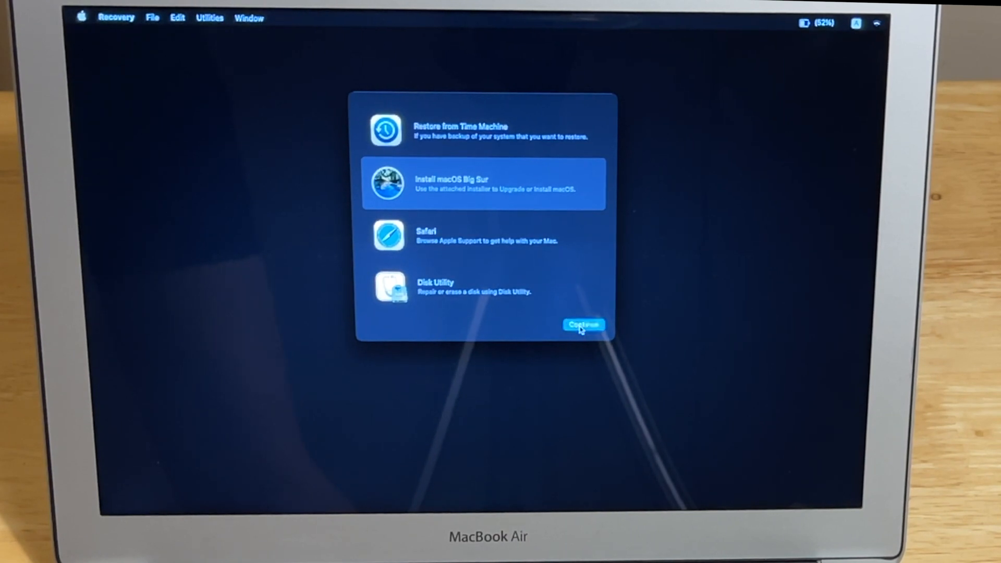
left_click(581, 325)
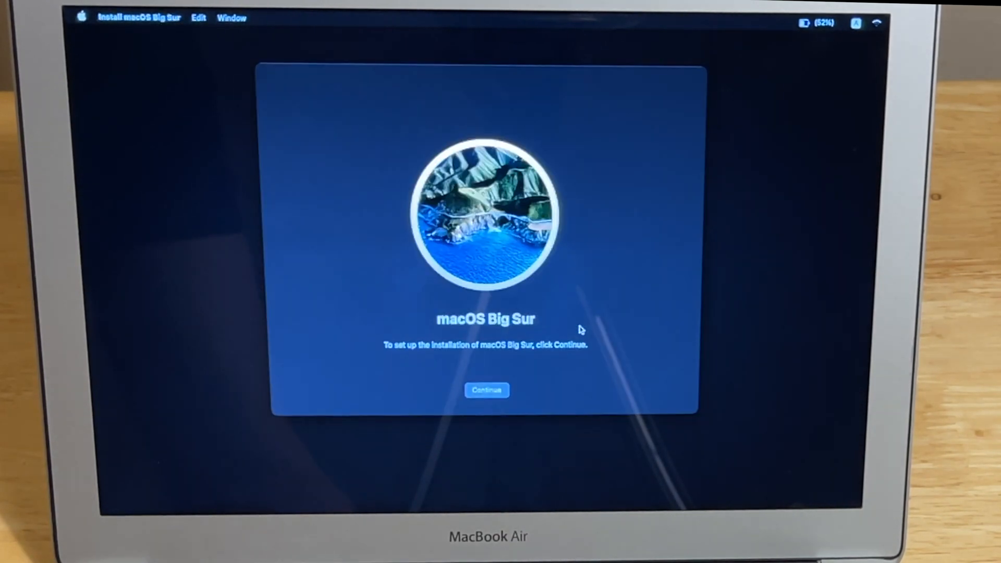
Step: Continue past the installer welcome and agree to the Big Sur software license
left_click(487, 389)
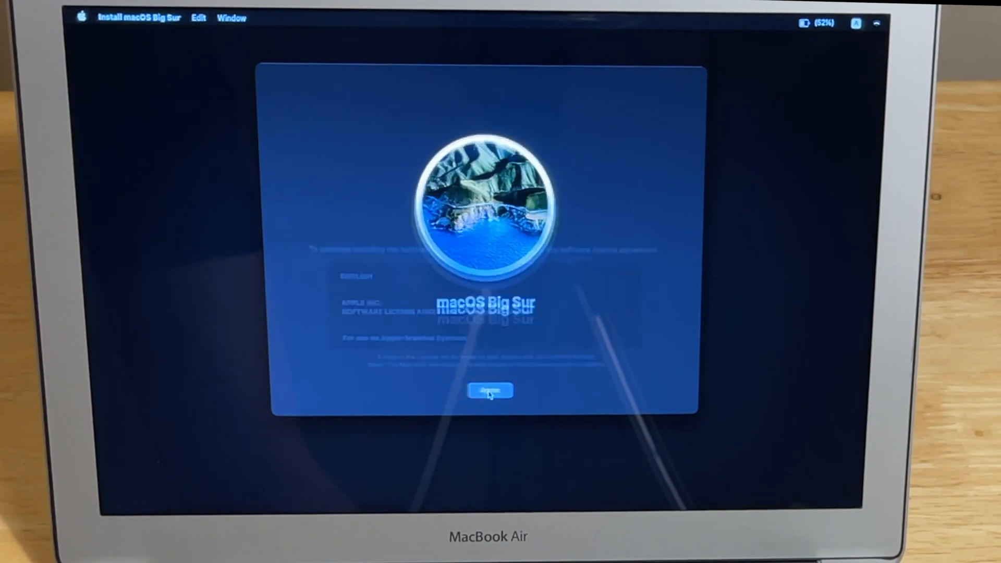
left_click(490, 390)
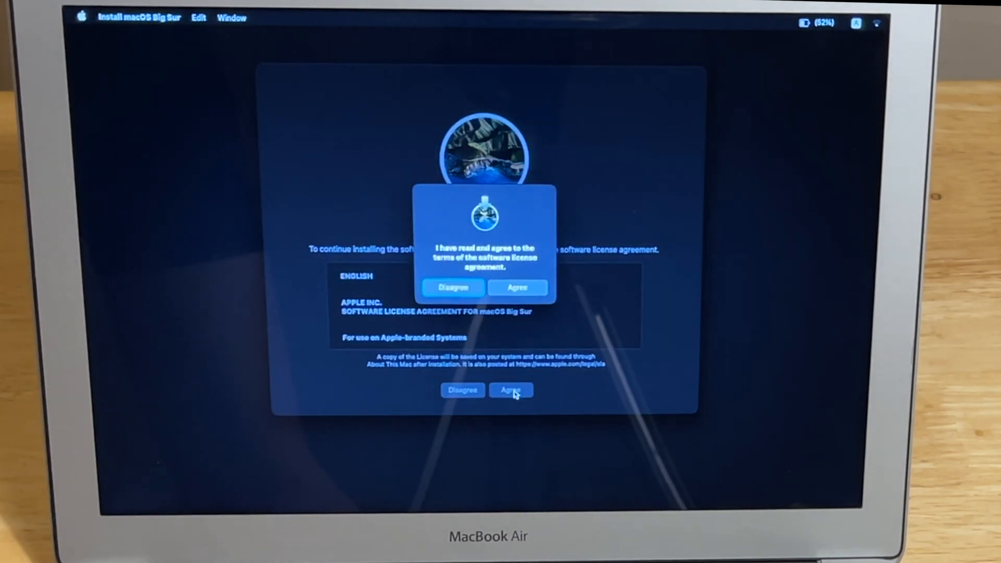
left_click(517, 288)
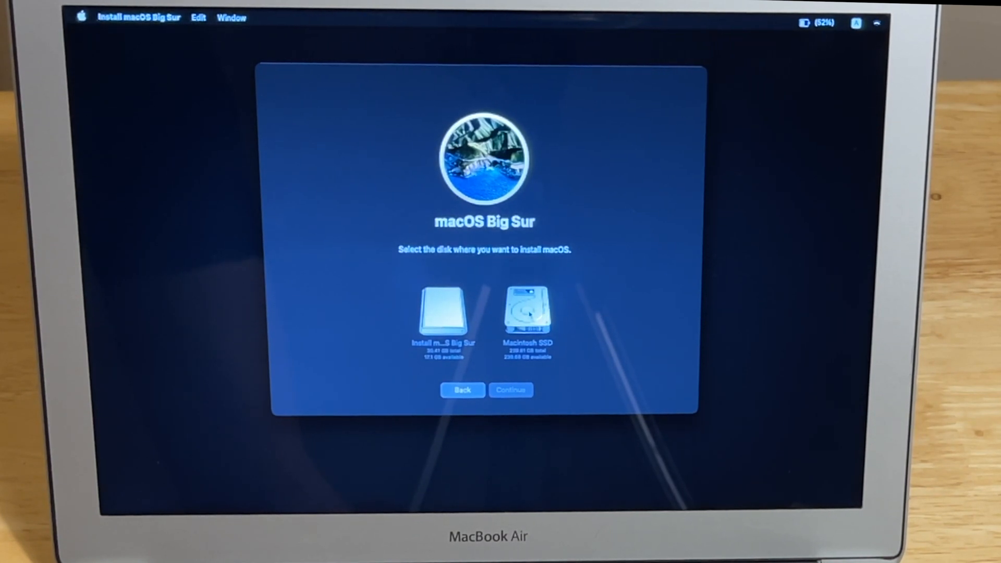
Step: Choose Macintosh SSD as the install destination and read the firmware warning
left_click(527, 312)
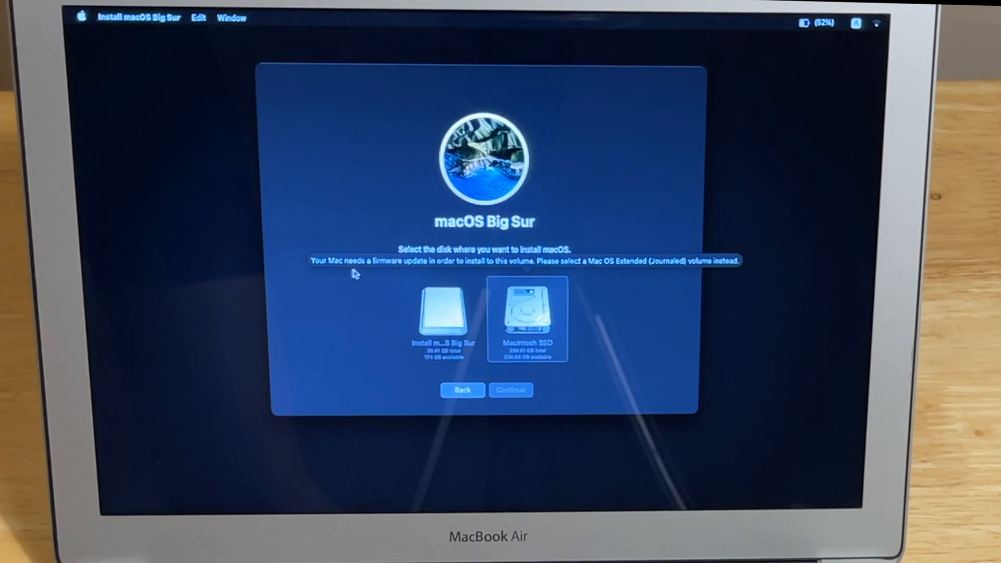
mouse_move(481, 269)
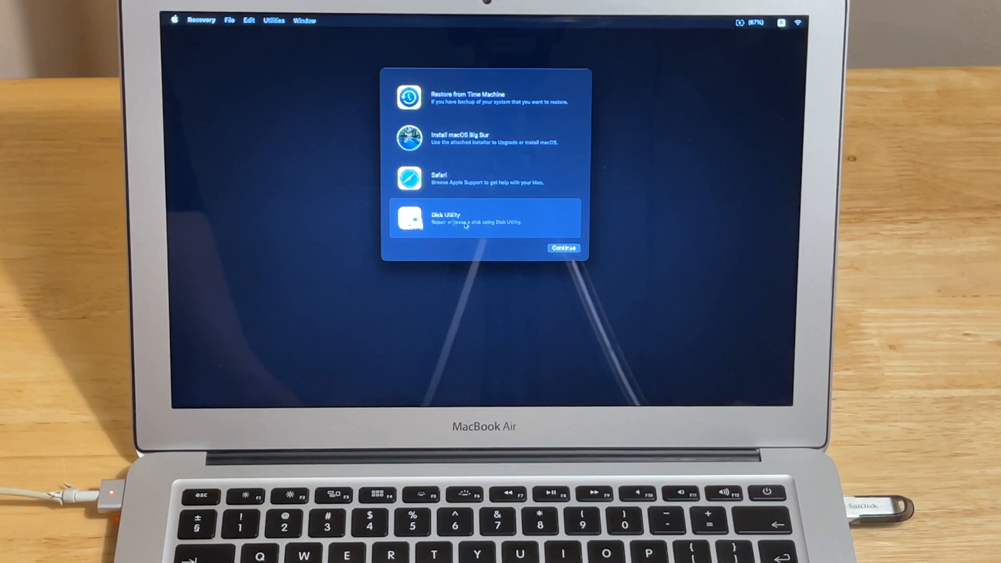
Step: Launch Disk Utility from recovery and switch the sidebar to Show All Devices
left_click(562, 249)
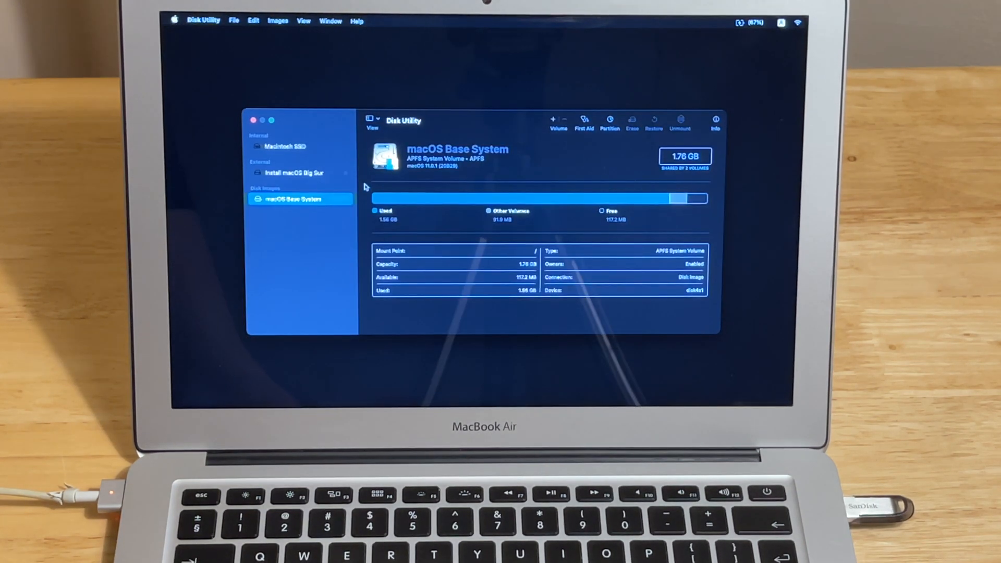
left_click(371, 121)
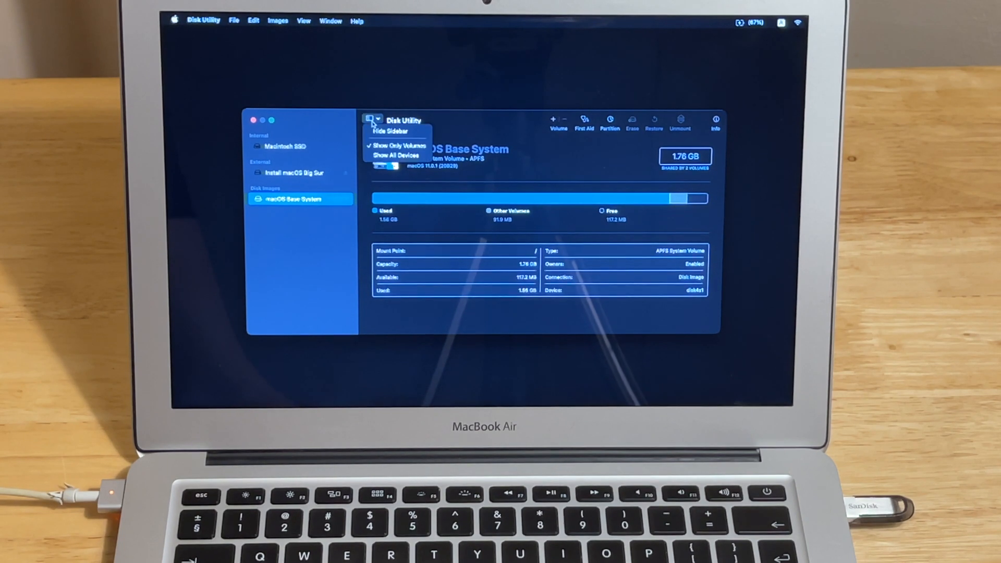
mouse_move(394, 155)
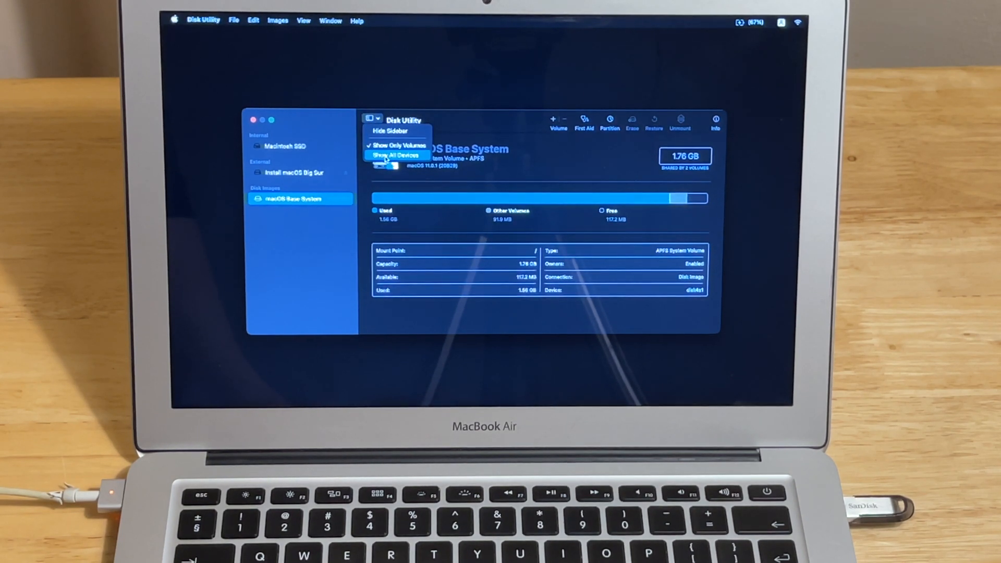
left_click(393, 155)
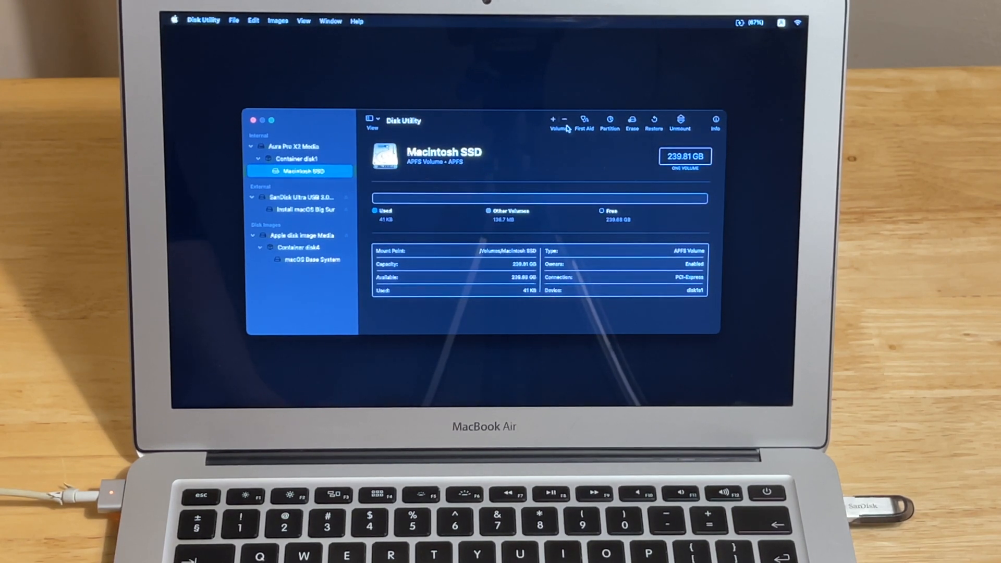
Step: Delete the Macintosh SSD volume and dismiss the deletion report
left_click(564, 119)
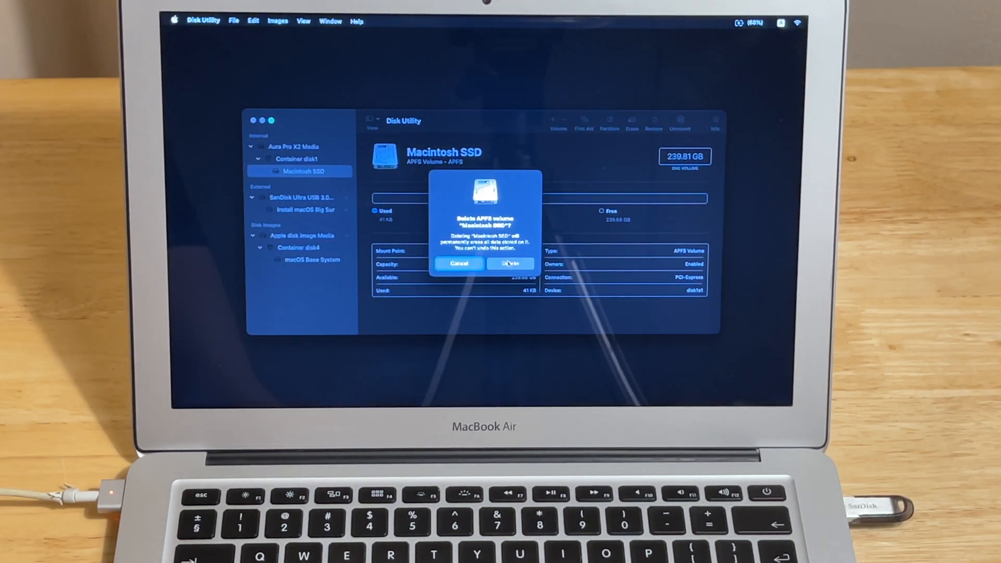
left_click(510, 264)
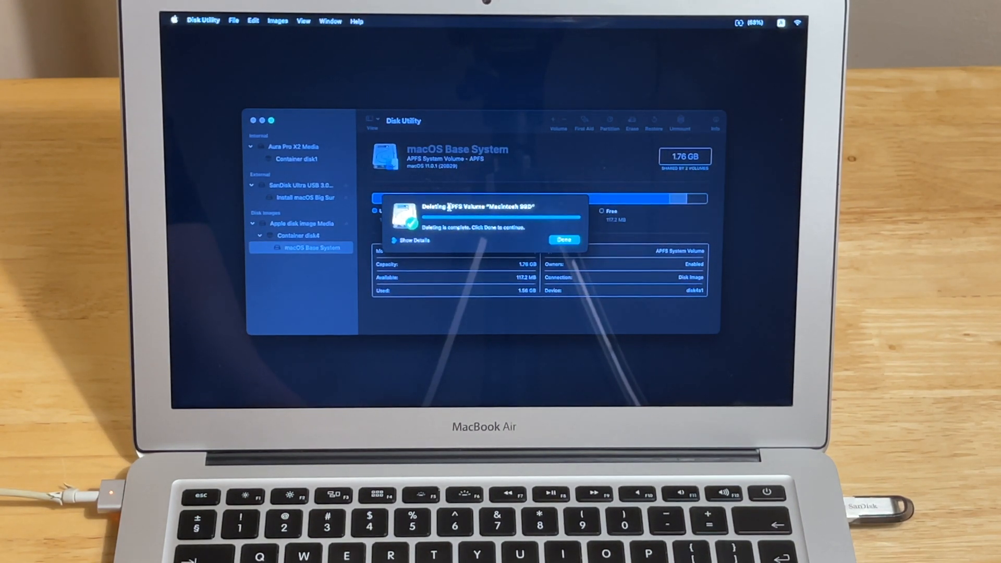
left_click(563, 240)
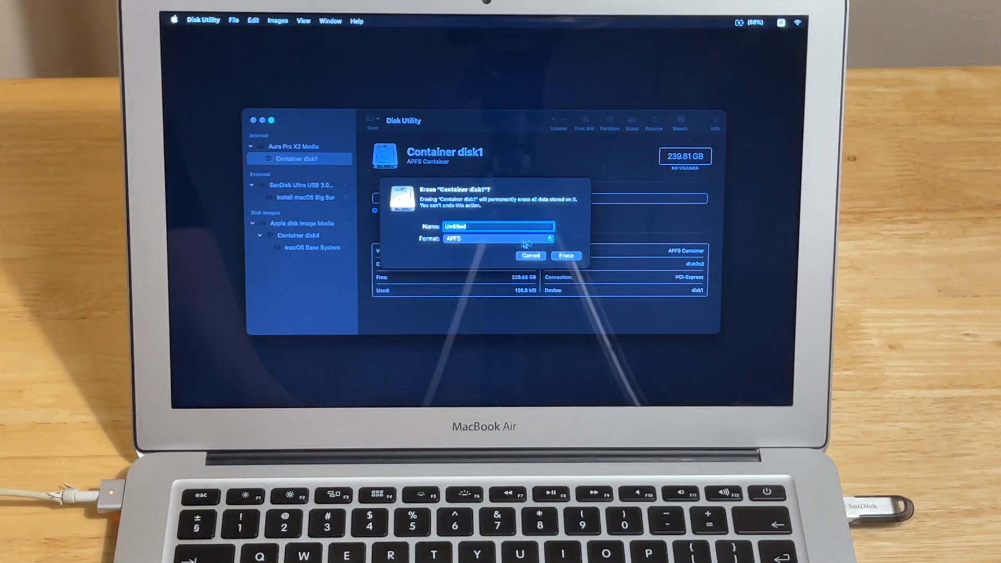
Step: Erase the container as Macintosh SSD in Mac OS Extended (Journaled) format
left_click(498, 239)
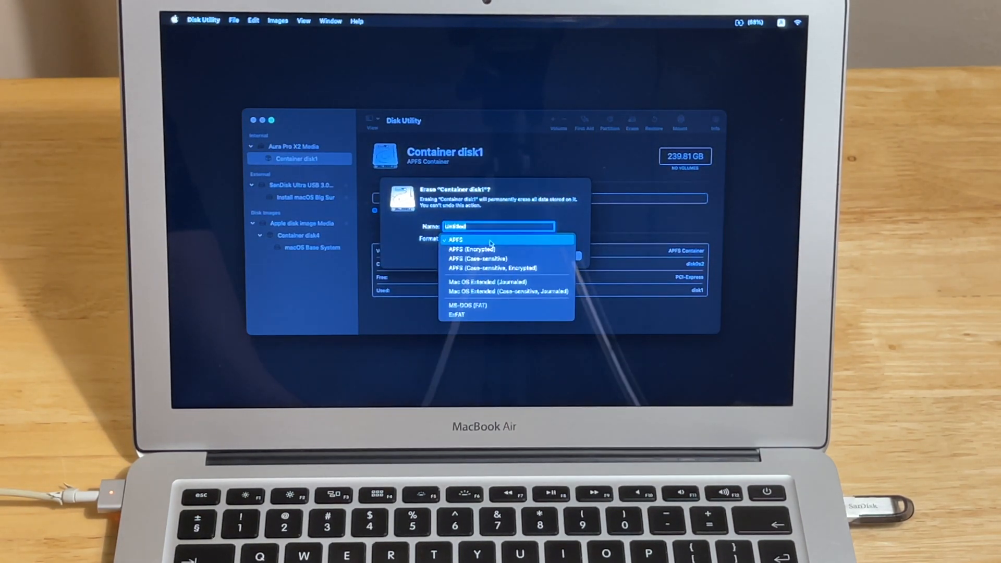
mouse_move(491, 283)
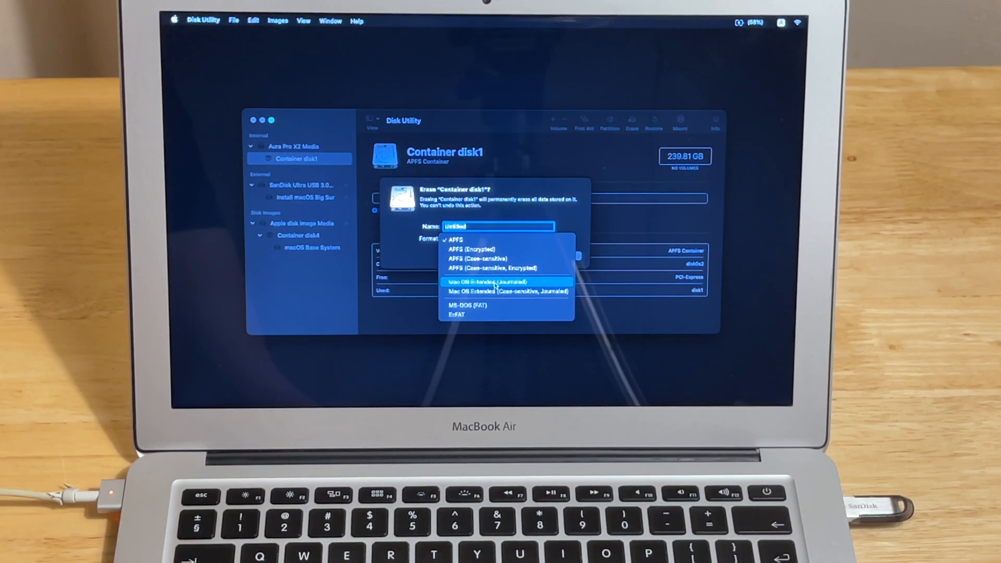
left_click(498, 283)
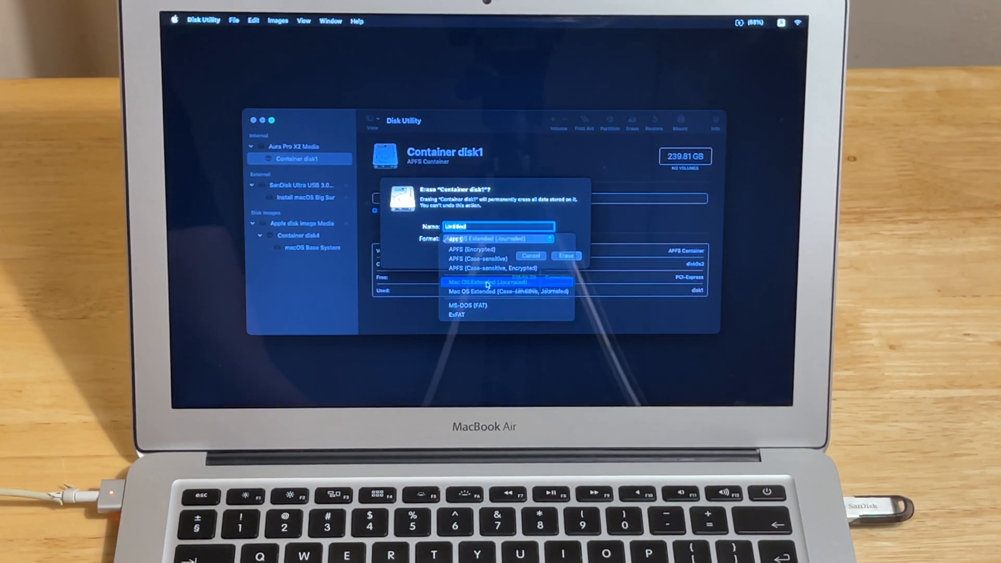
left_click(487, 283)
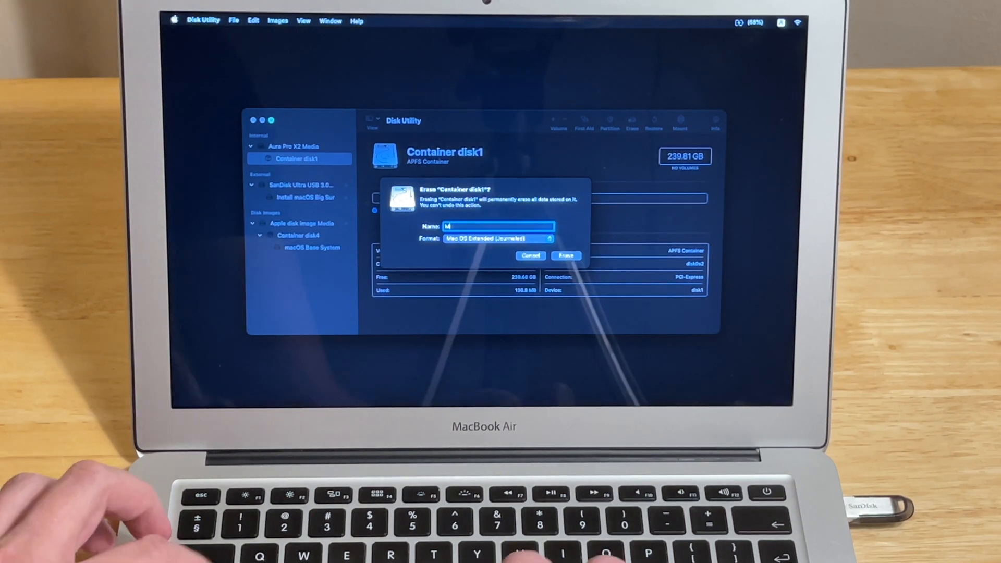
type("acintosh SSD")
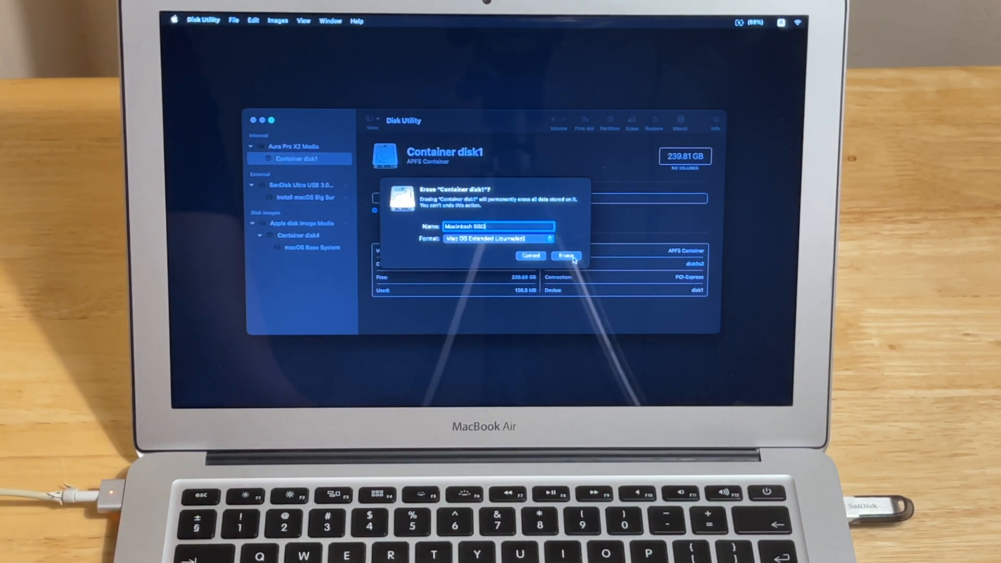
left_click(564, 255)
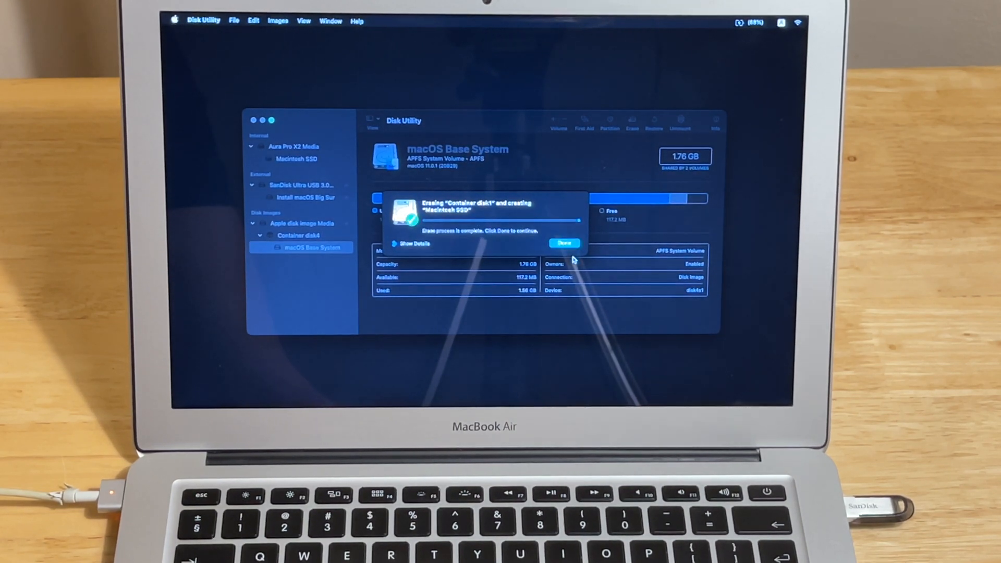
left_click(563, 243)
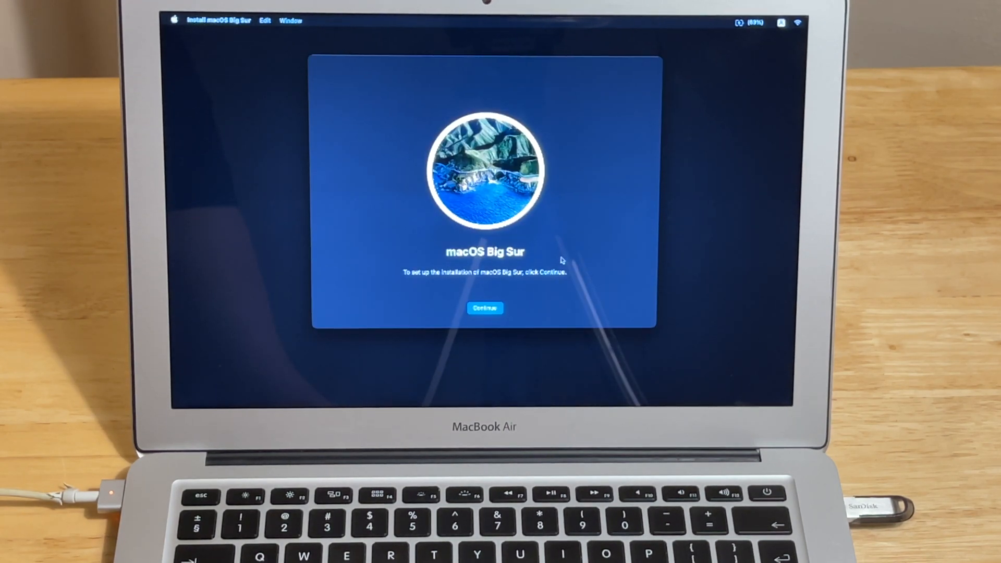
mouse_move(520, 313)
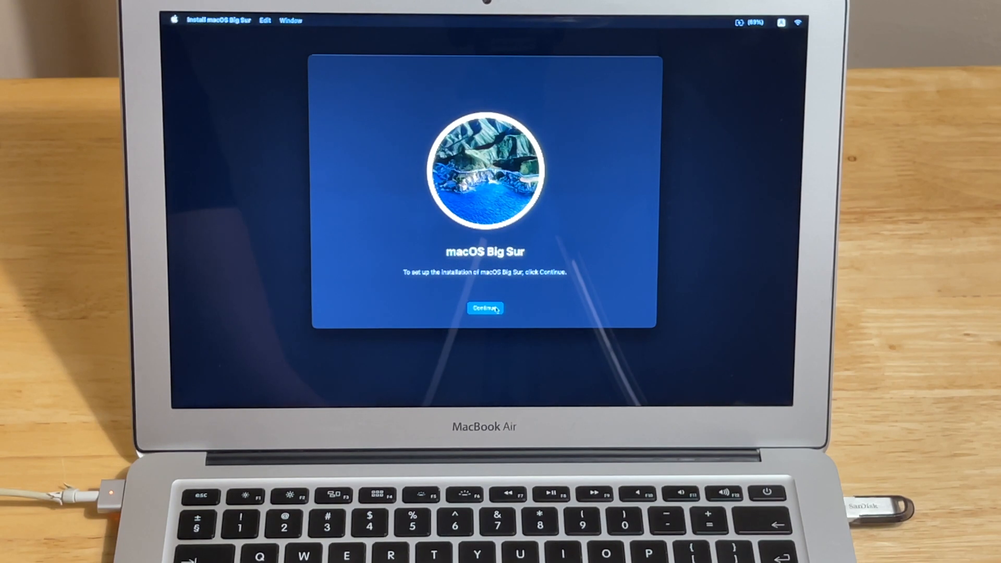
Step: Install macOS Big Sur onto the Macintosh SSD disk from the installer welcome
left_click(485, 308)
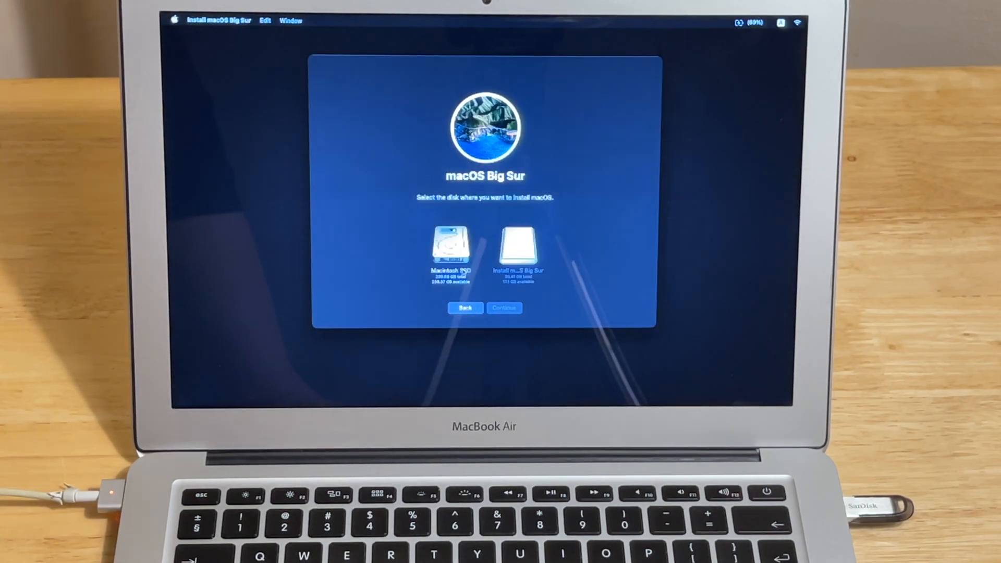
left_click(450, 248)
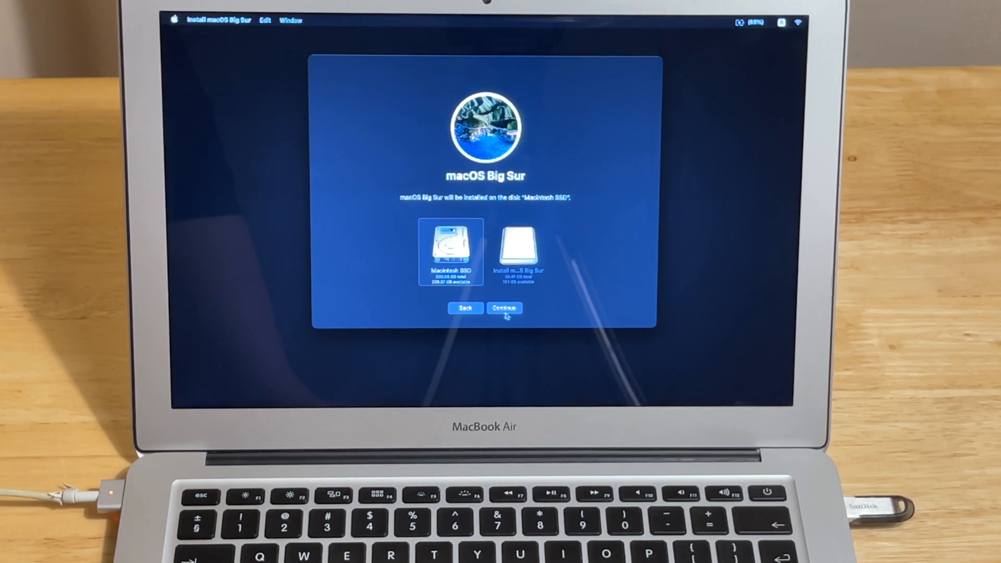
left_click(504, 308)
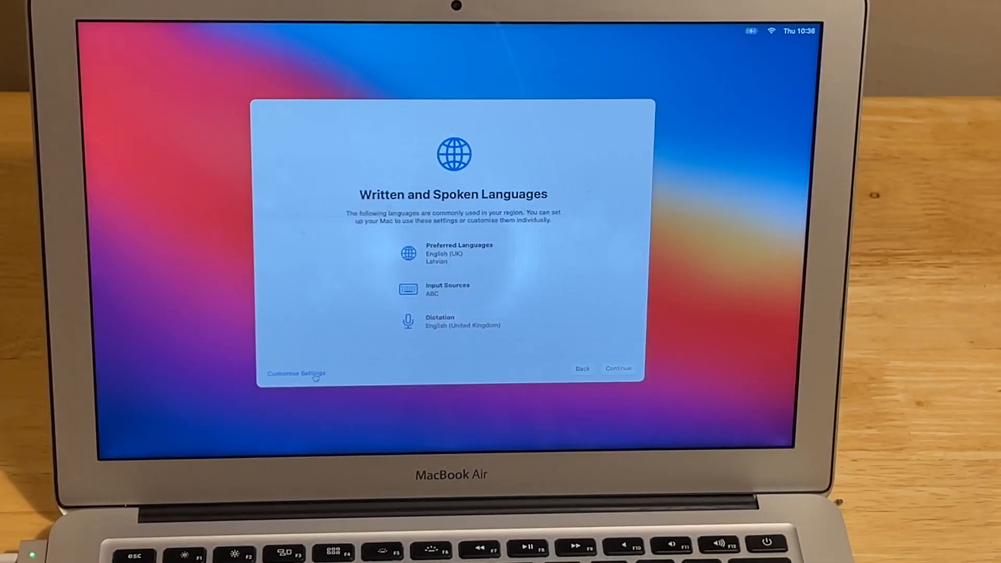
Step: Accept suggested languages and privacy notice, skip Migration Assistant, and agree to iCloud terms
left_click(616, 368)
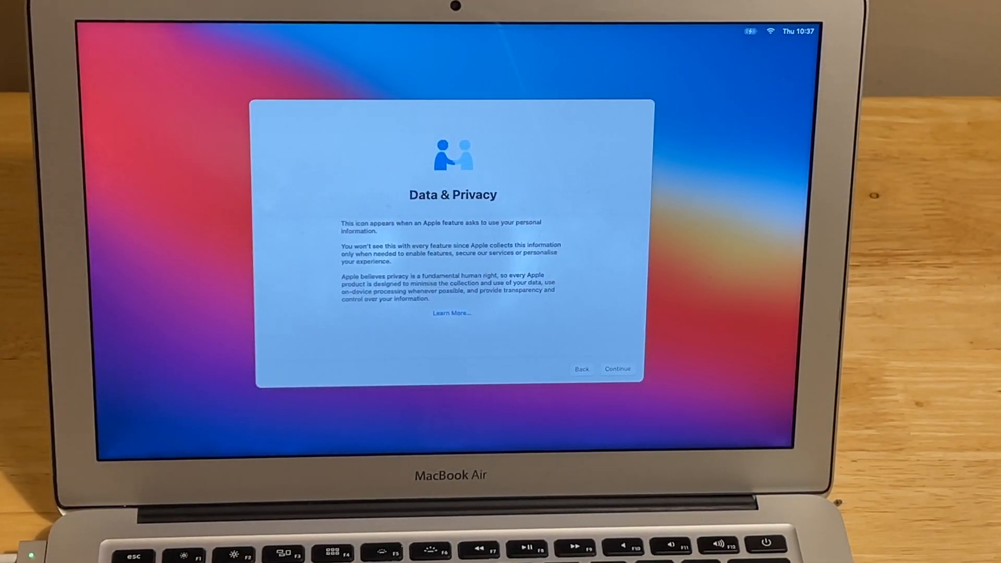
left_click(616, 368)
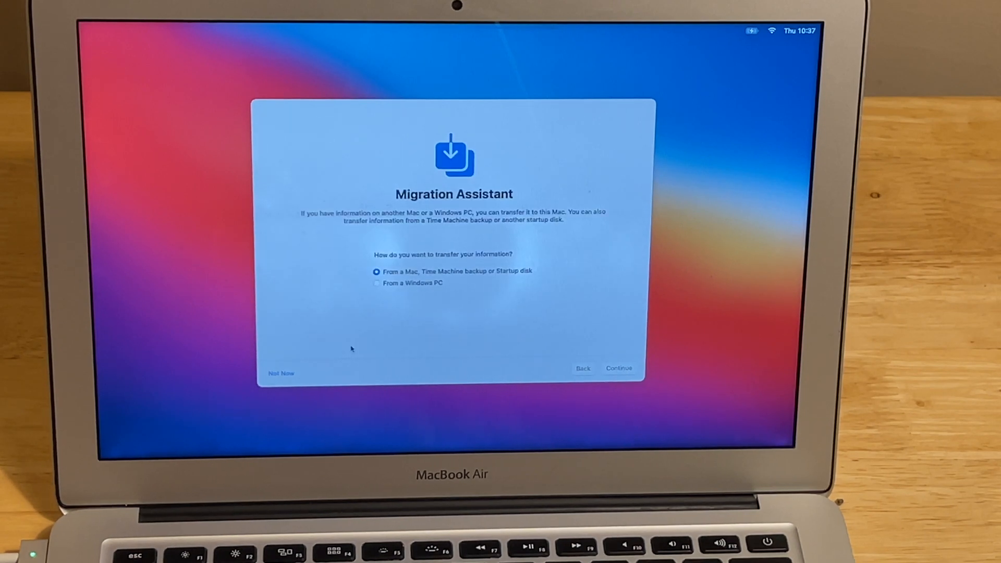
left_click(279, 373)
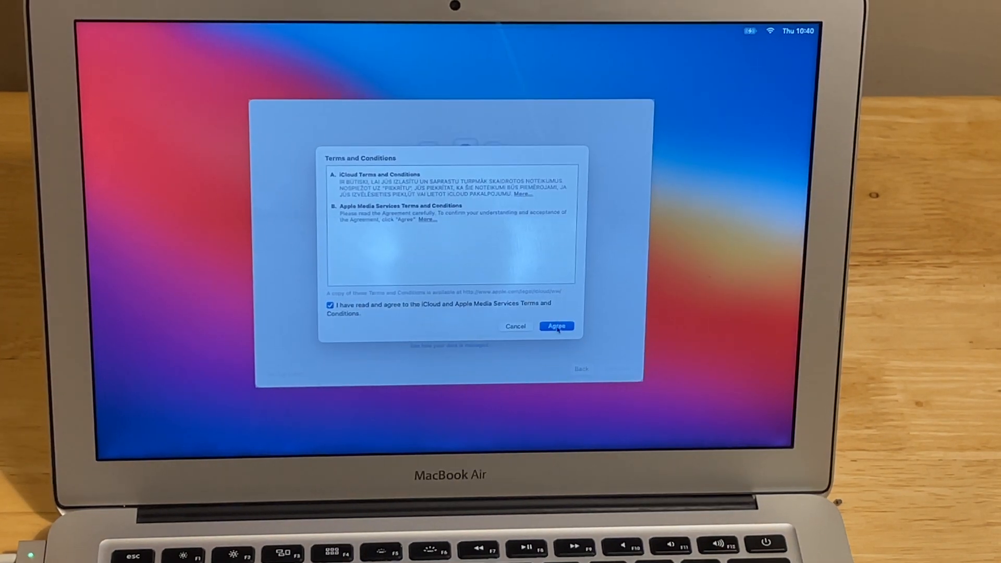
left_click(556, 326)
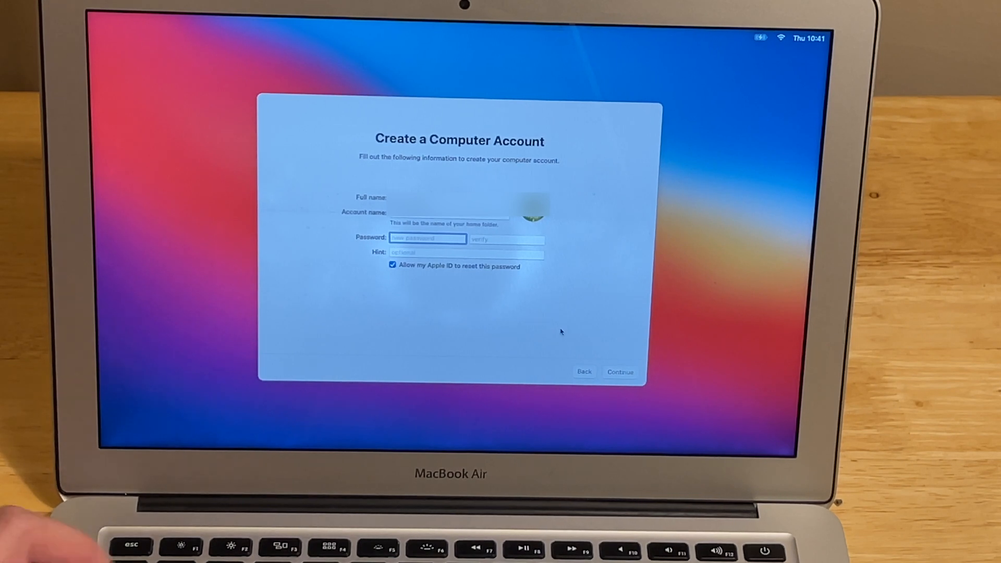
Step: Create the computer account with its password and choose Customise Settings
type("password")
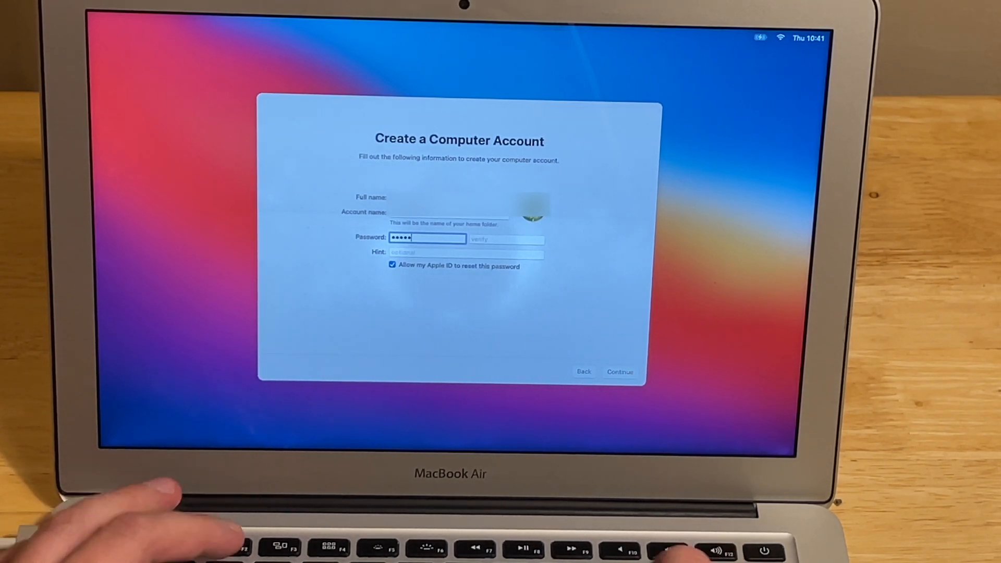
left_click(619, 371)
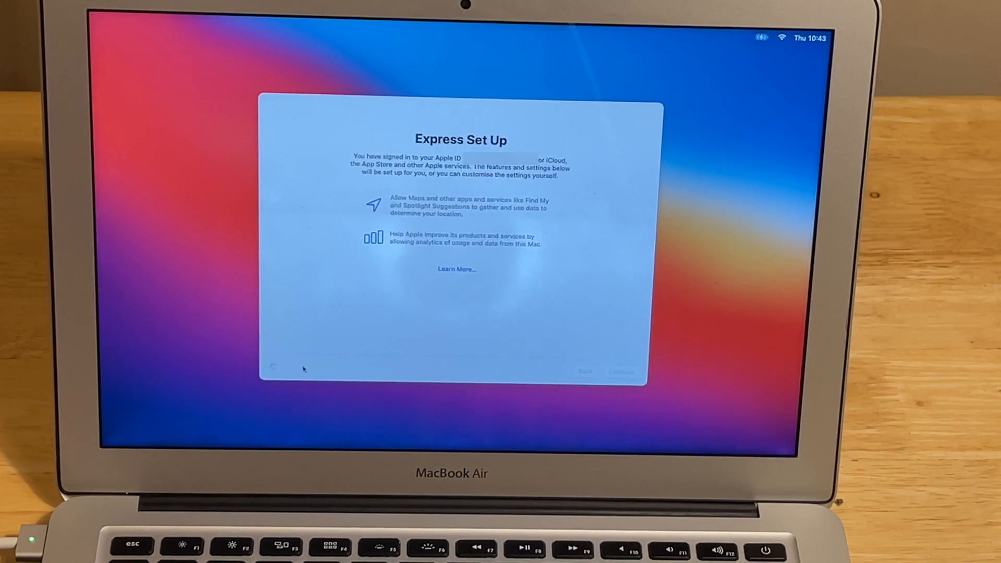
left_click(621, 372)
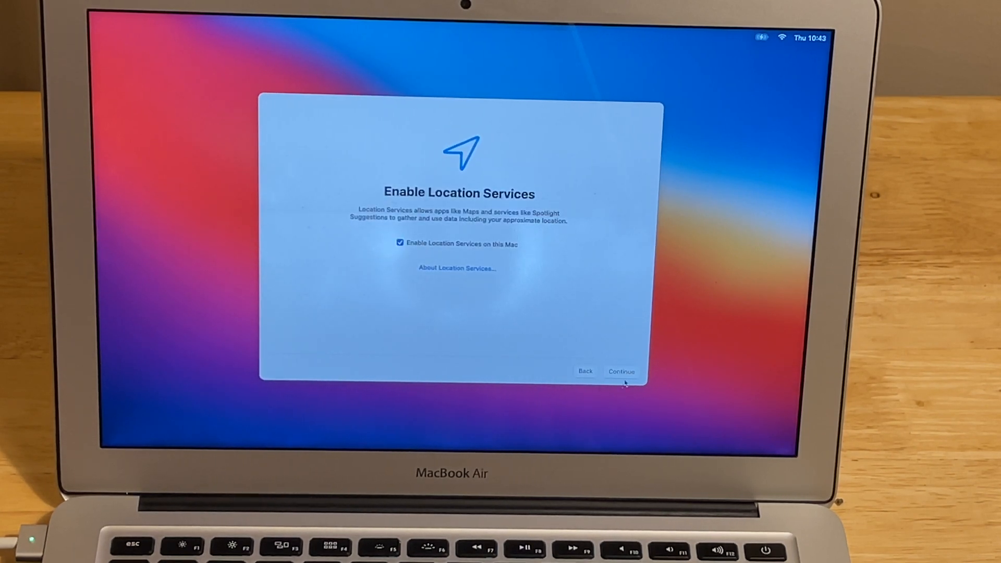
Step: Keep Location Services and analytics, postpone Screen Time, and turn off Ask Siri
left_click(620, 371)
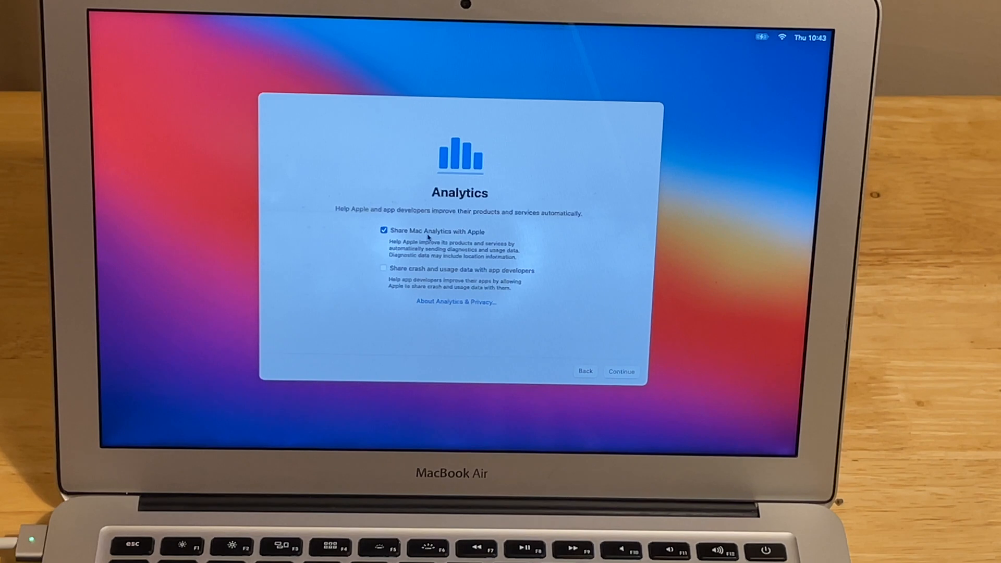
left_click(619, 371)
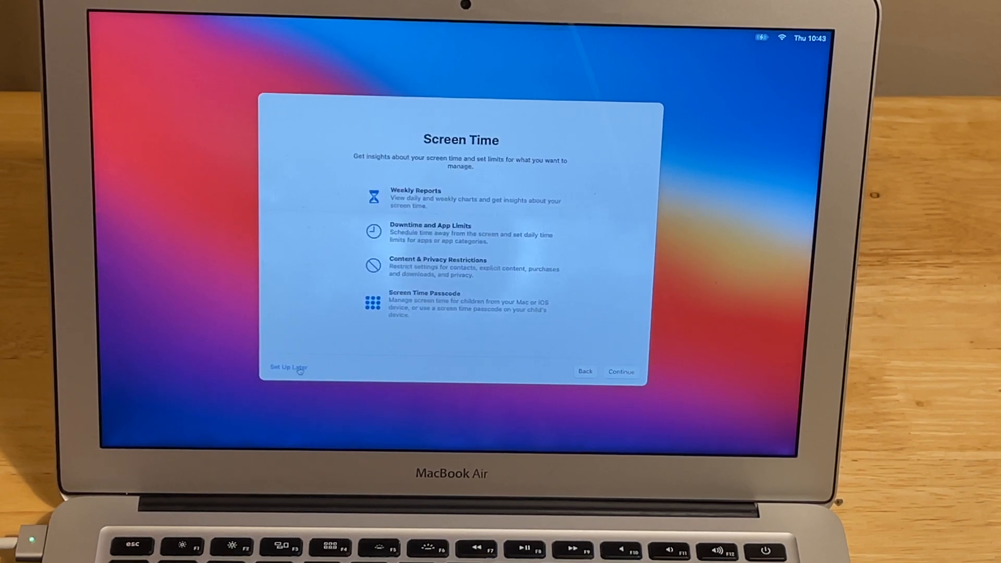
left_click(620, 371)
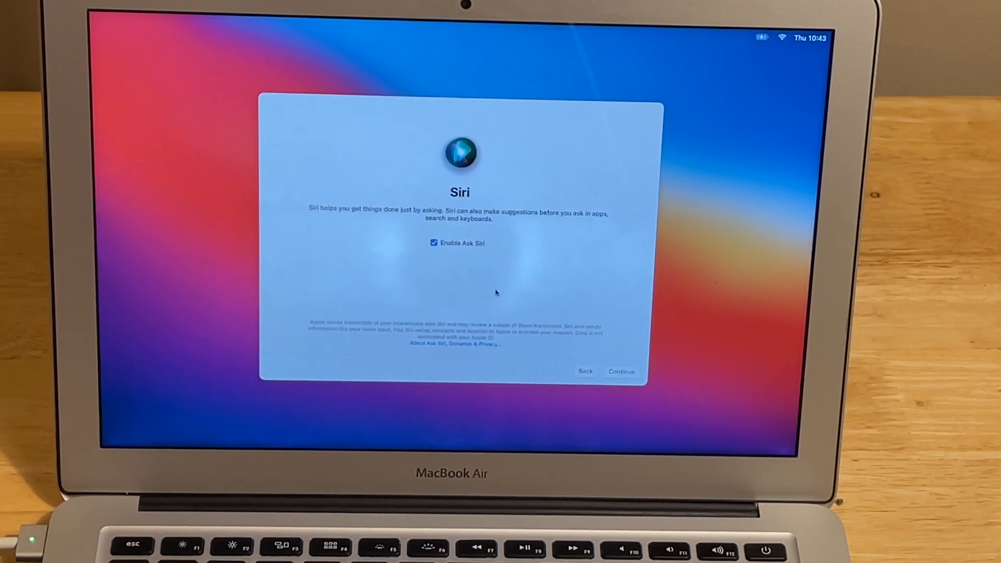
left_click(434, 243)
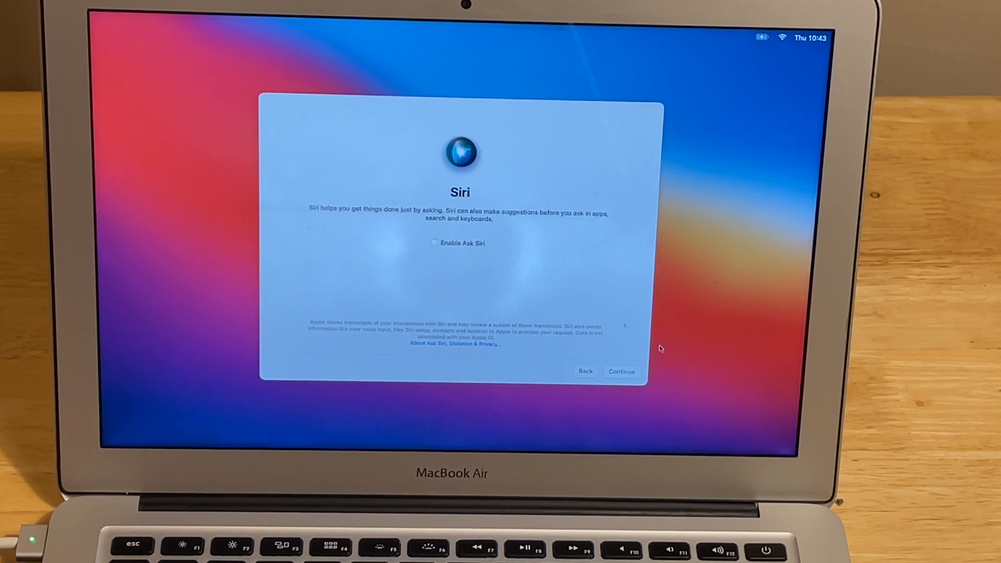
left_click(620, 371)
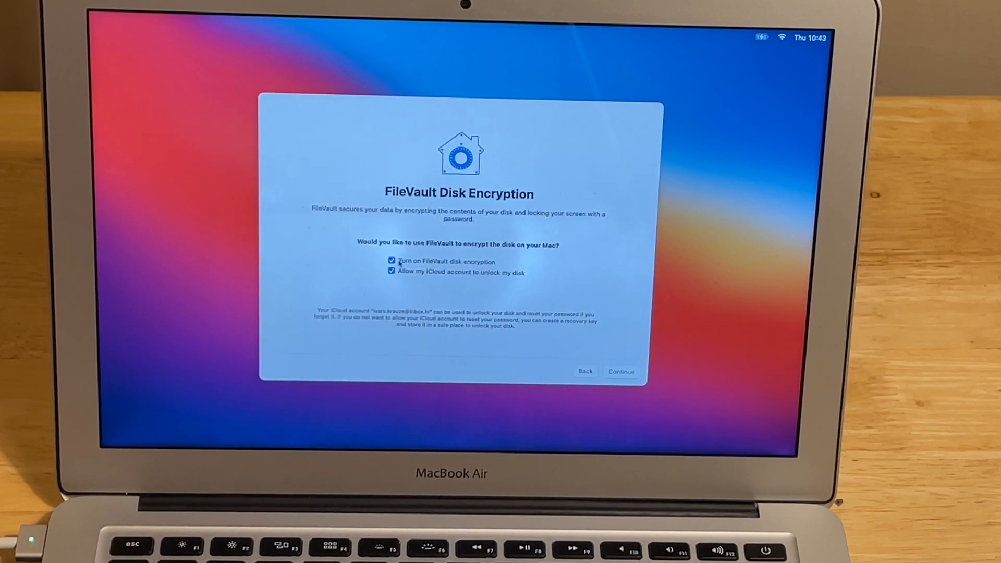
Step: Keep FileVault encryption on and the Light appearance to finish setup
left_click(619, 371)
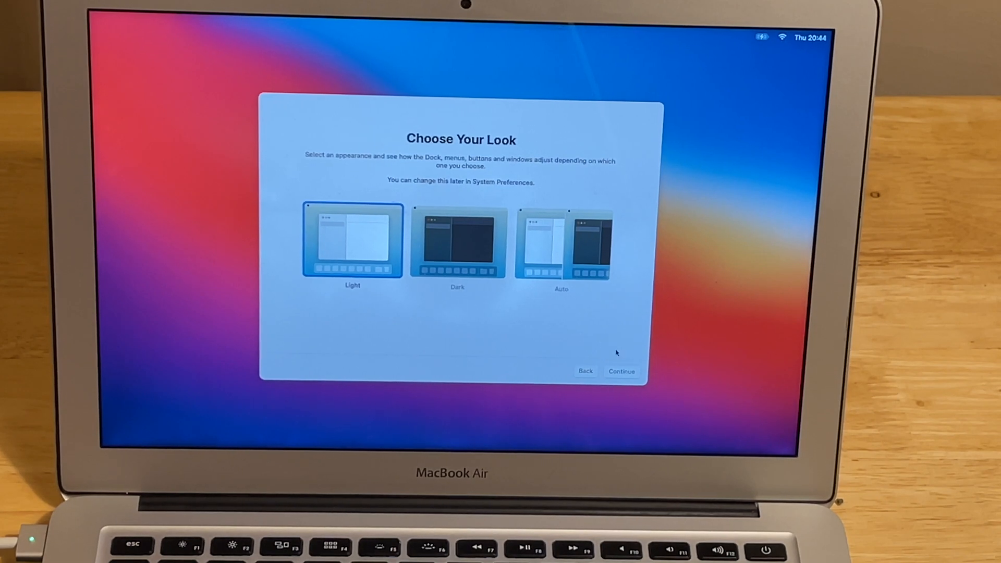
left_click(619, 372)
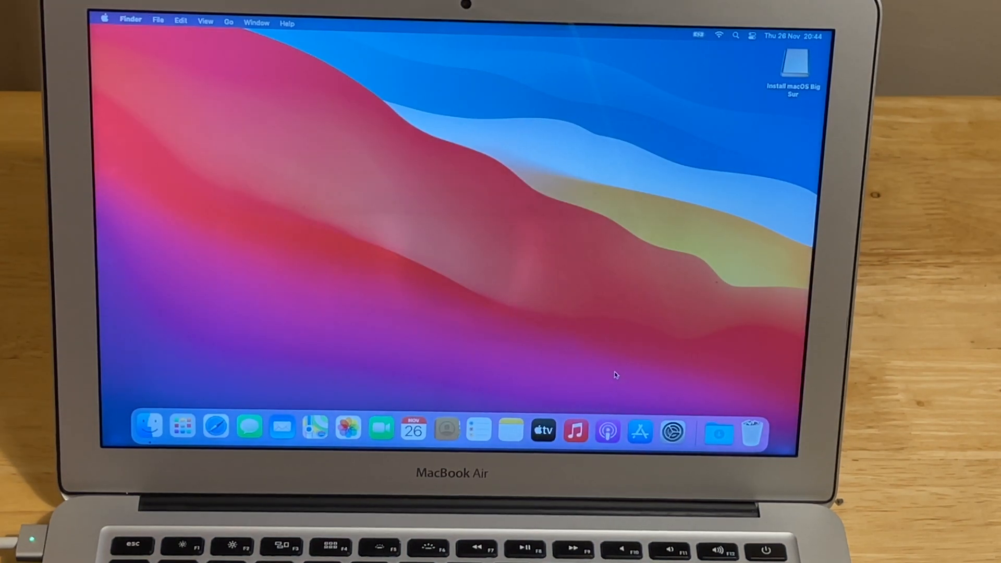
mouse_move(738, 169)
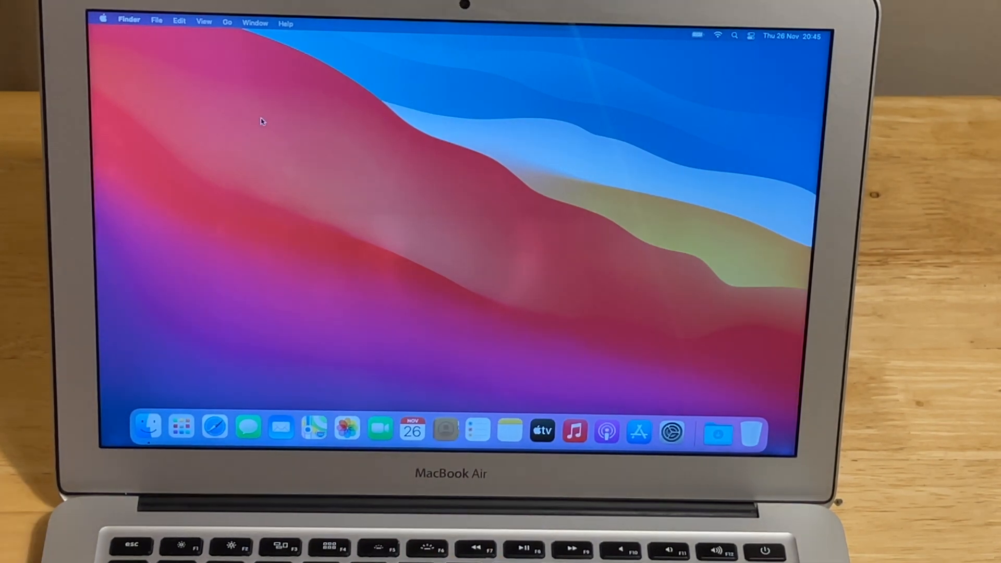
mouse_move(219, 142)
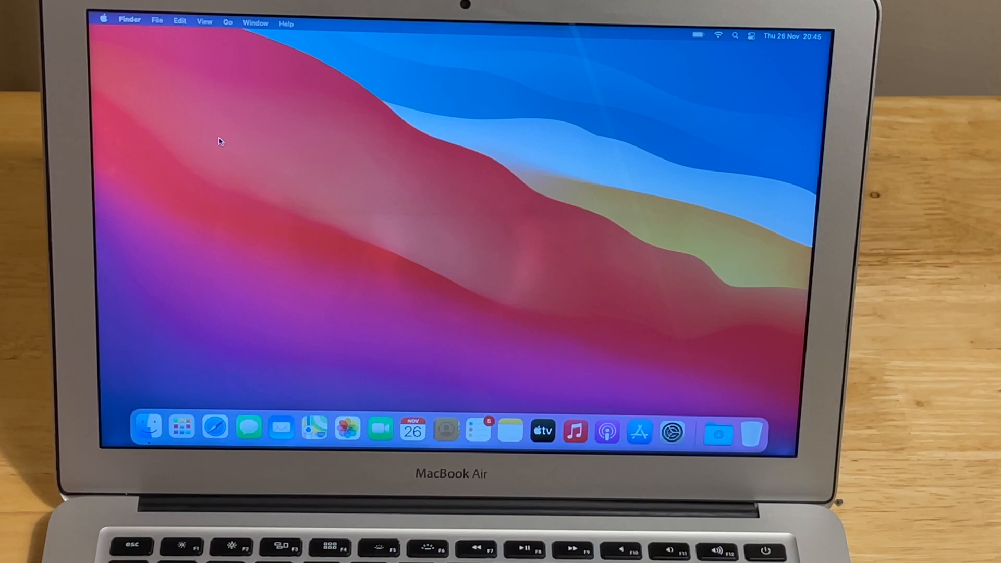
mouse_move(516, 383)
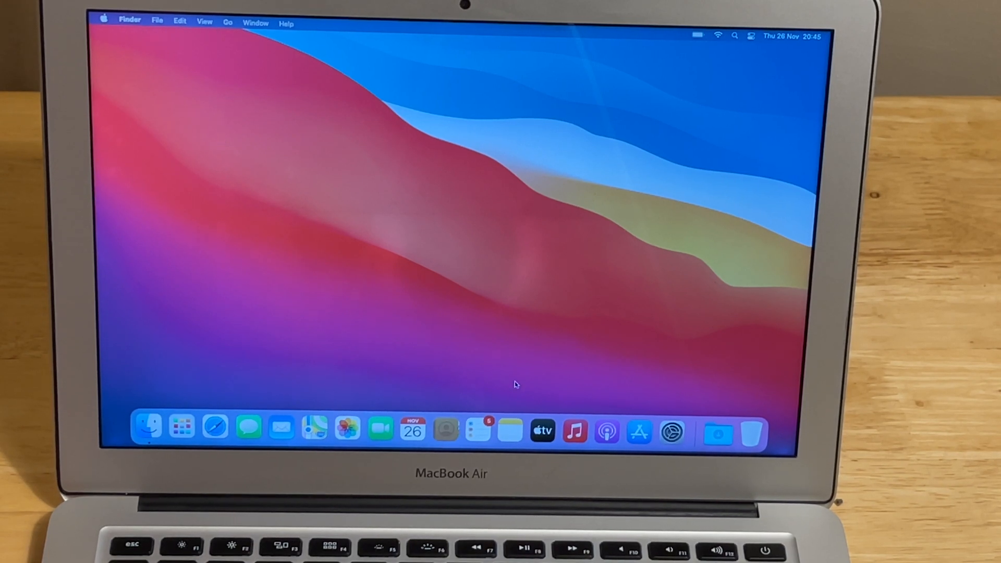